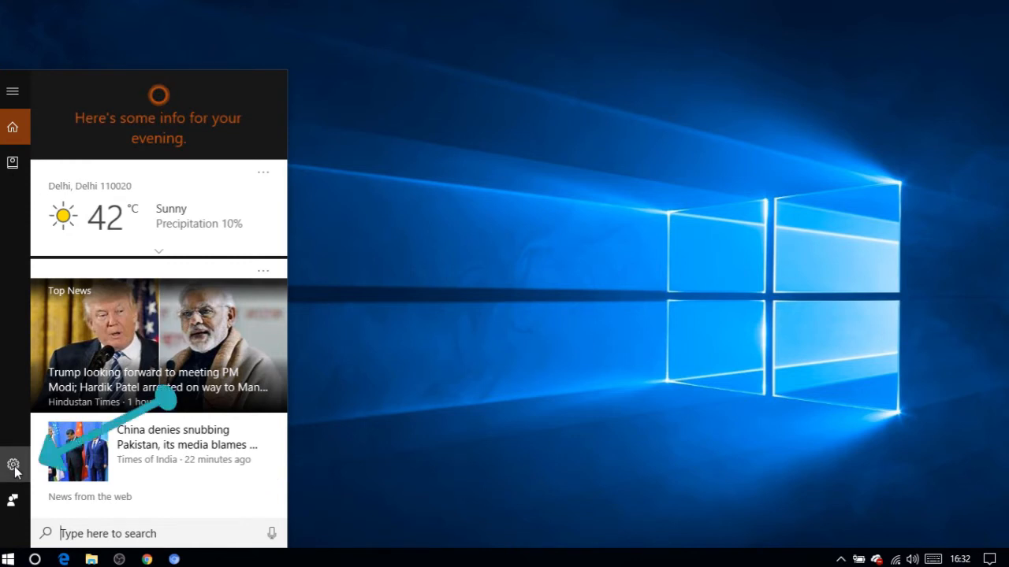
click(13, 464)
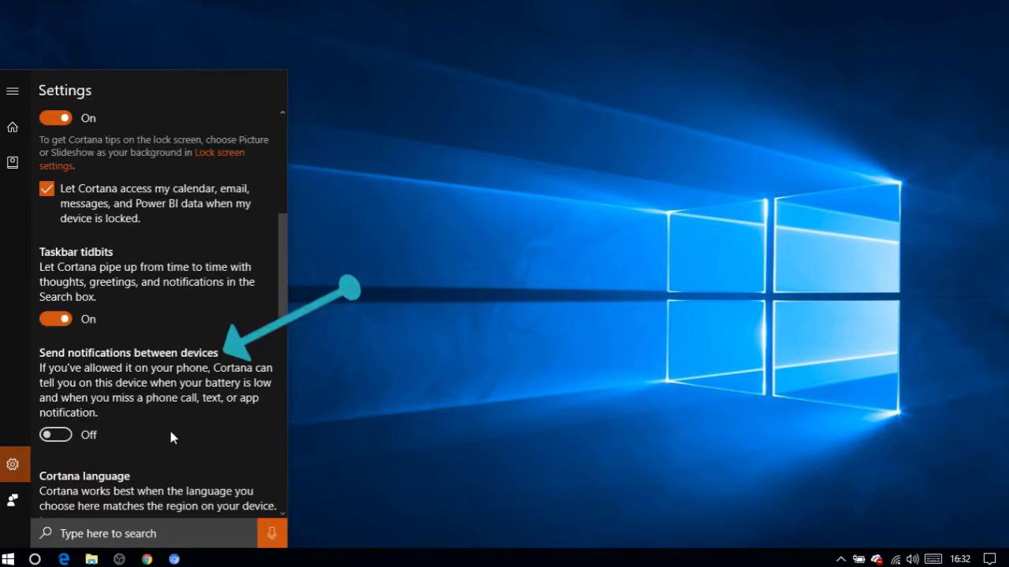
click(57, 435)
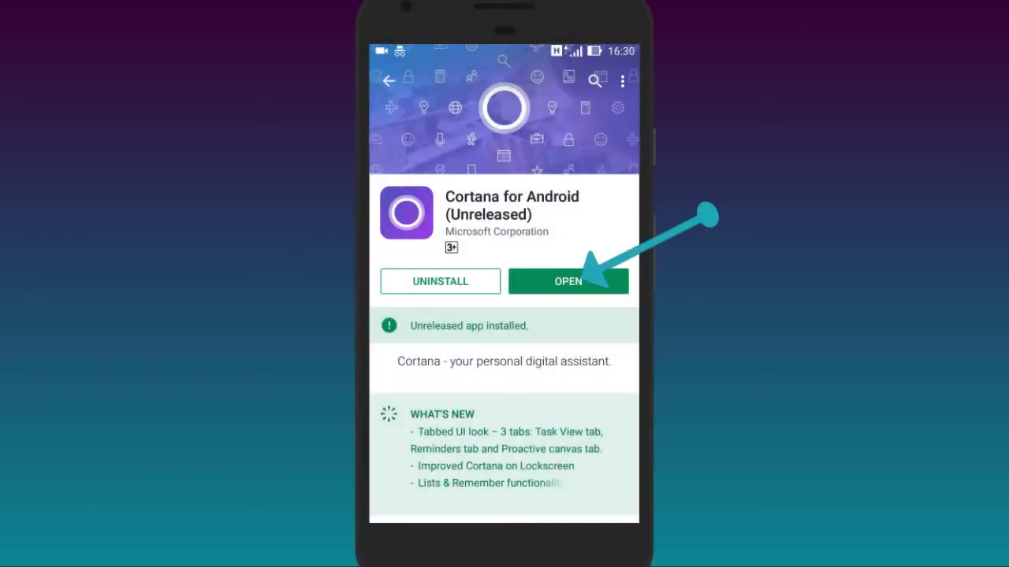
- Launch Cortana for Android and reach its Sync notifications settings via the profile menu
click(568, 281)
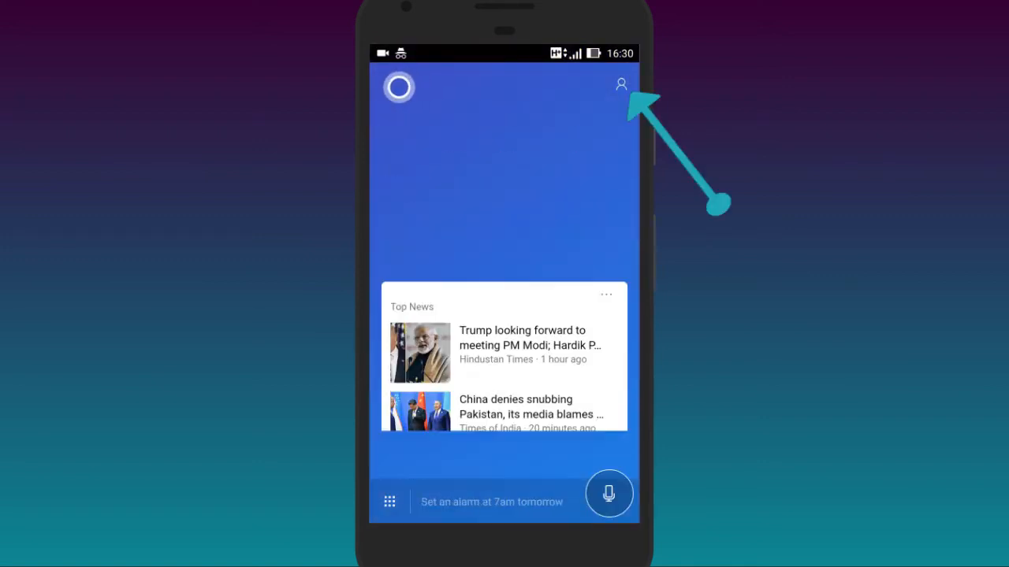
click(621, 85)
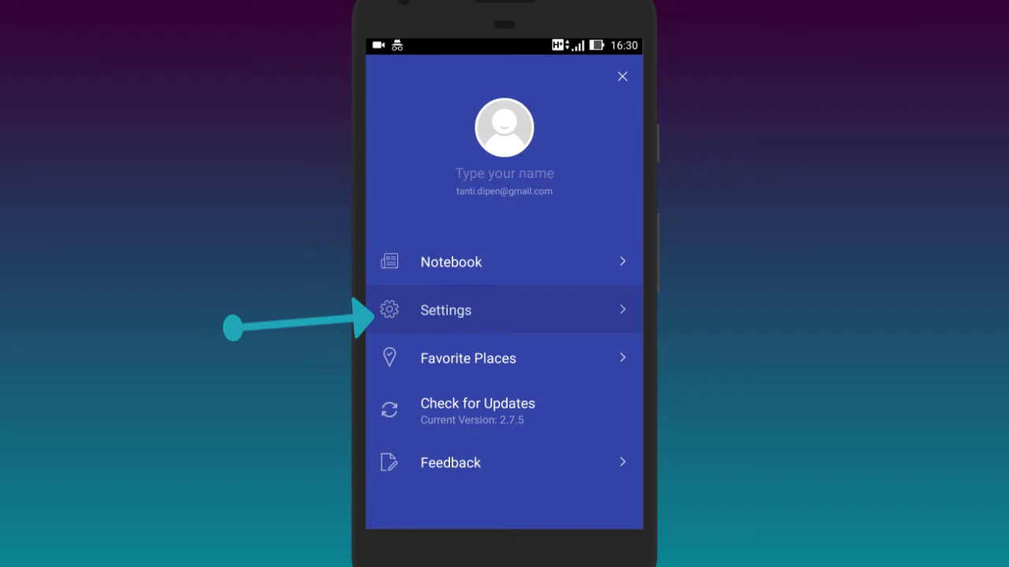
click(444, 309)
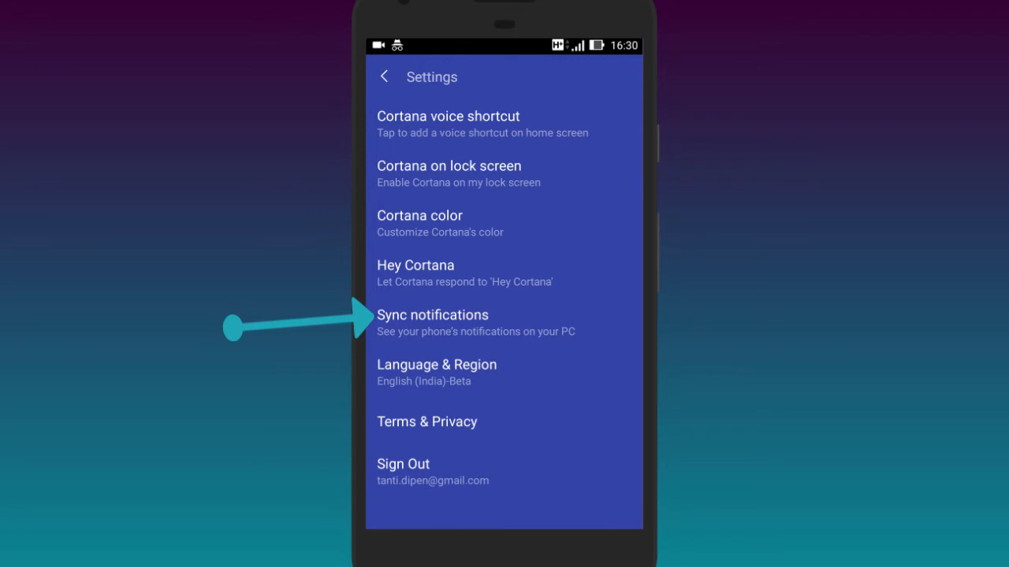
click(432, 315)
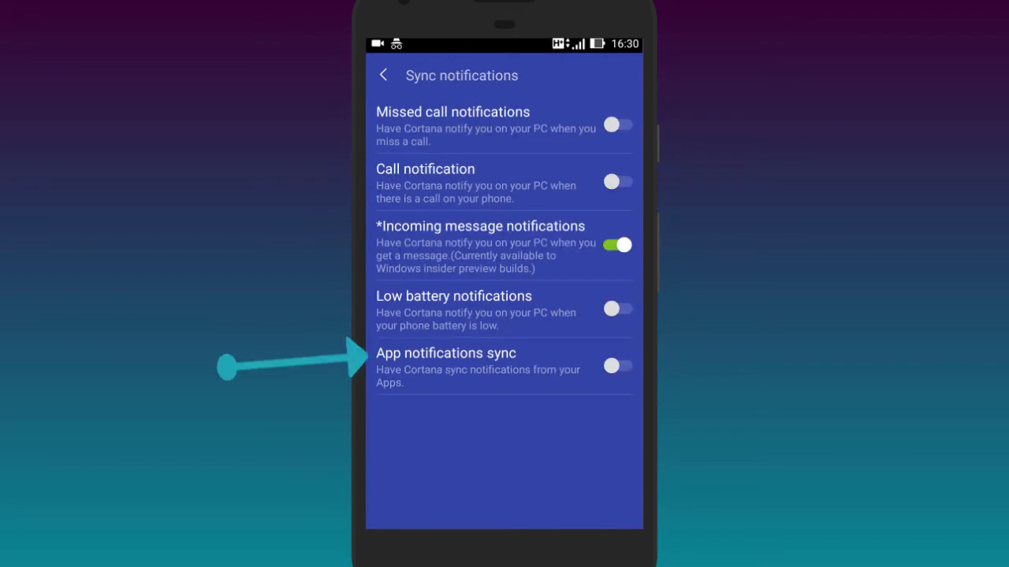
- Enable app notification sync for Facebook, Messenger and WhatsApp in the per-app list
click(618, 365)
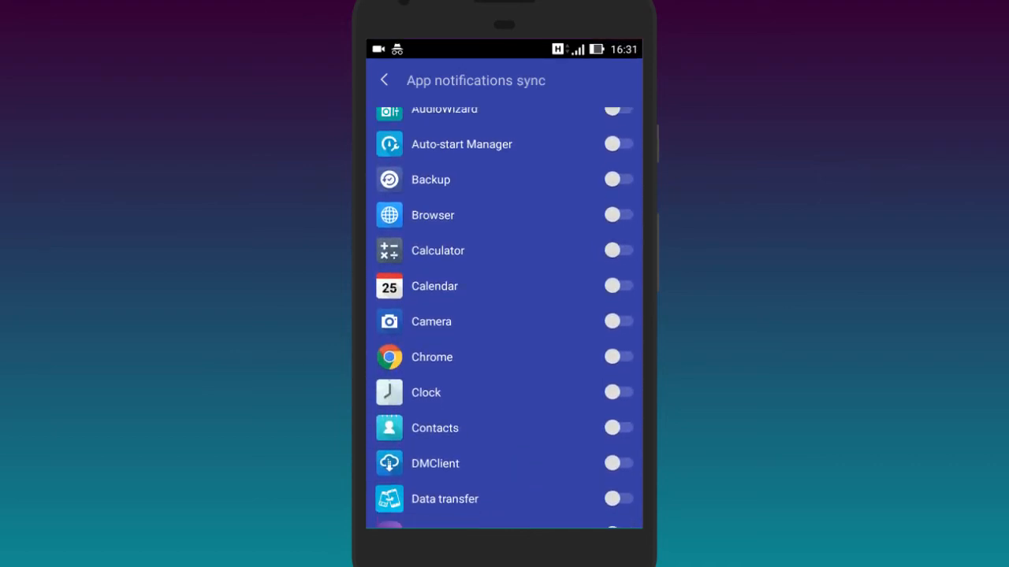
scroll(down, 3)
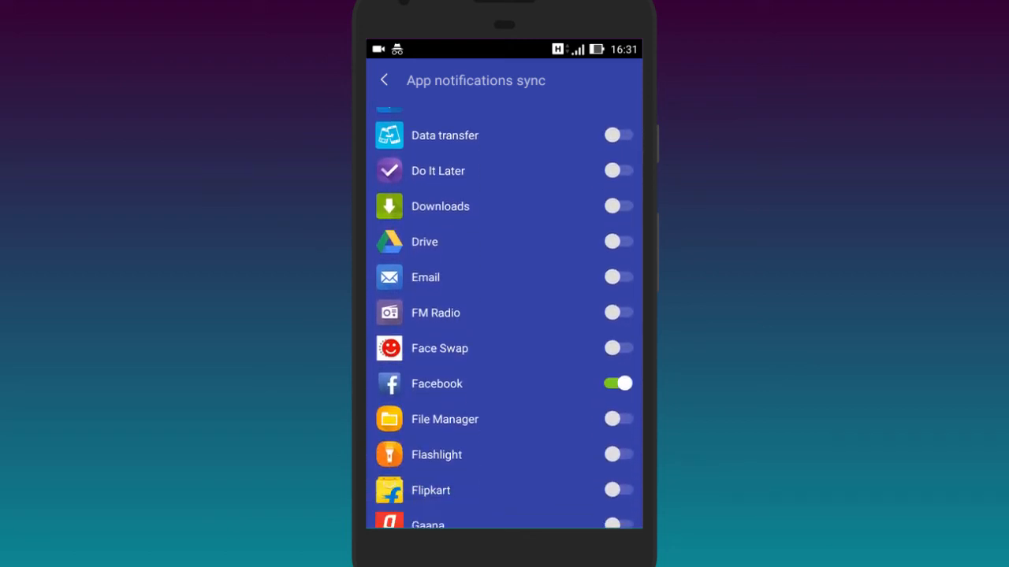
scroll(down, 3)
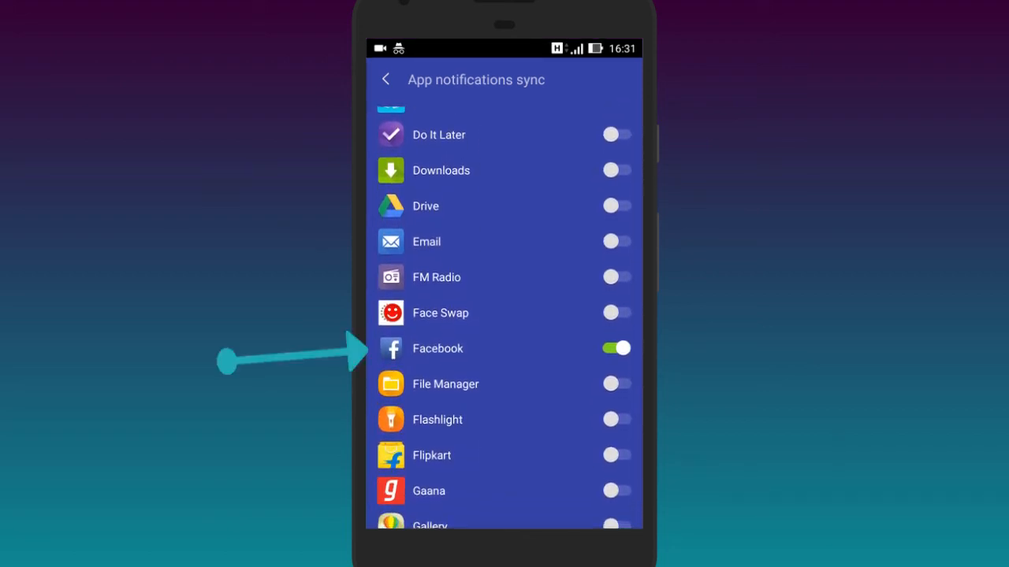
scroll(down, 3)
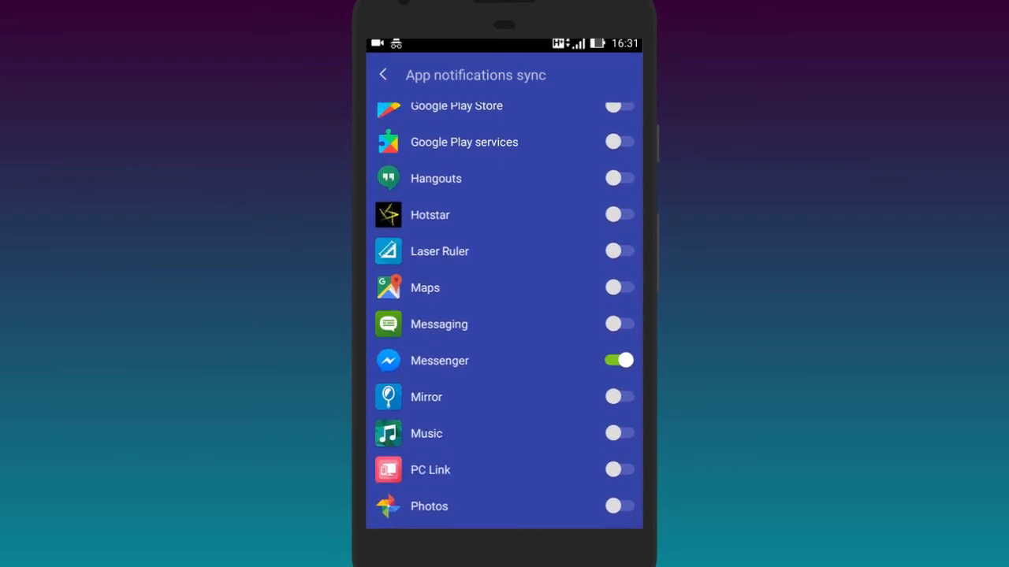
scroll(down, 3)
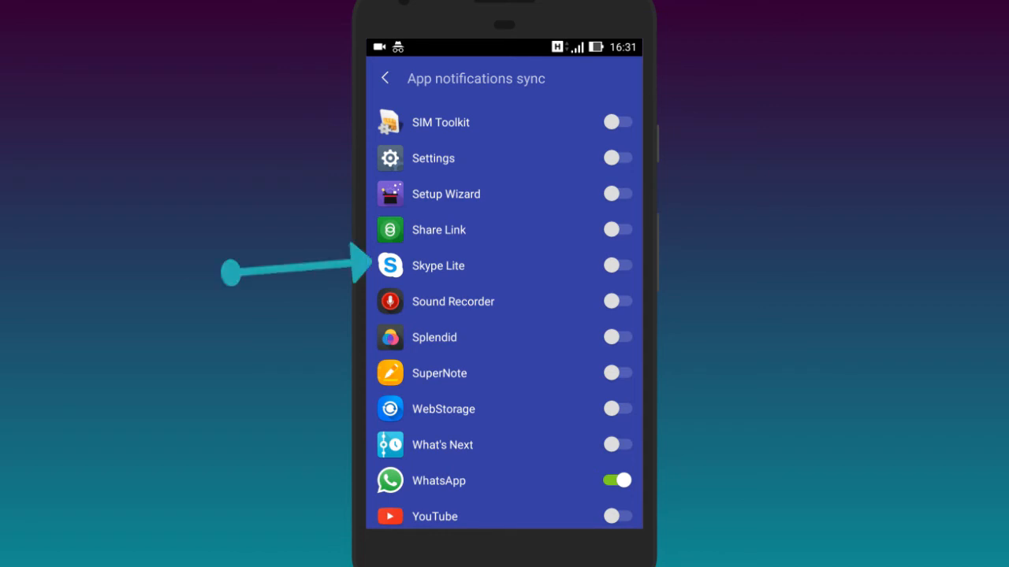
click(618, 264)
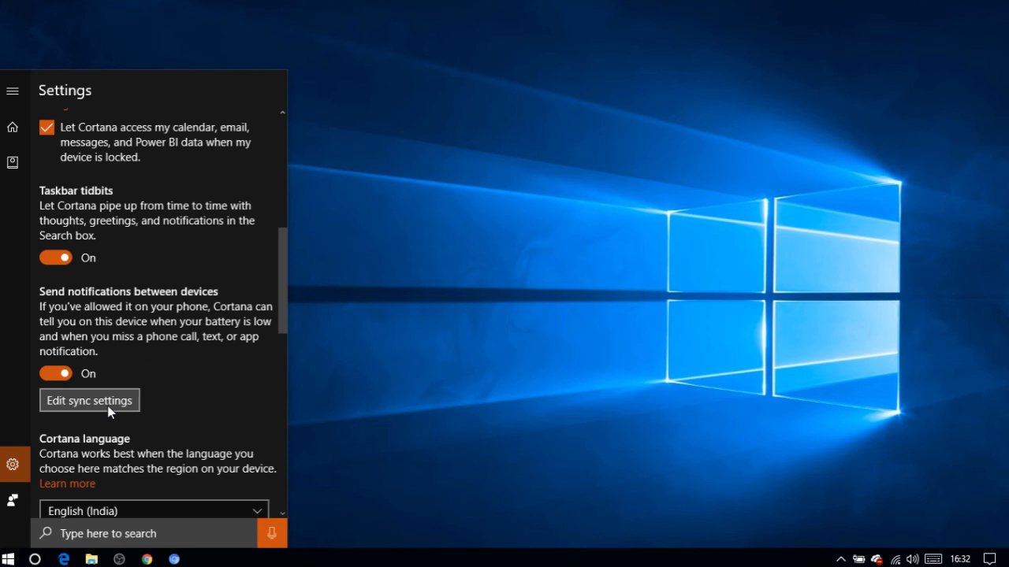
- Switch on 'Send notifications between devices' and go into Edit sync settings
click(88, 400)
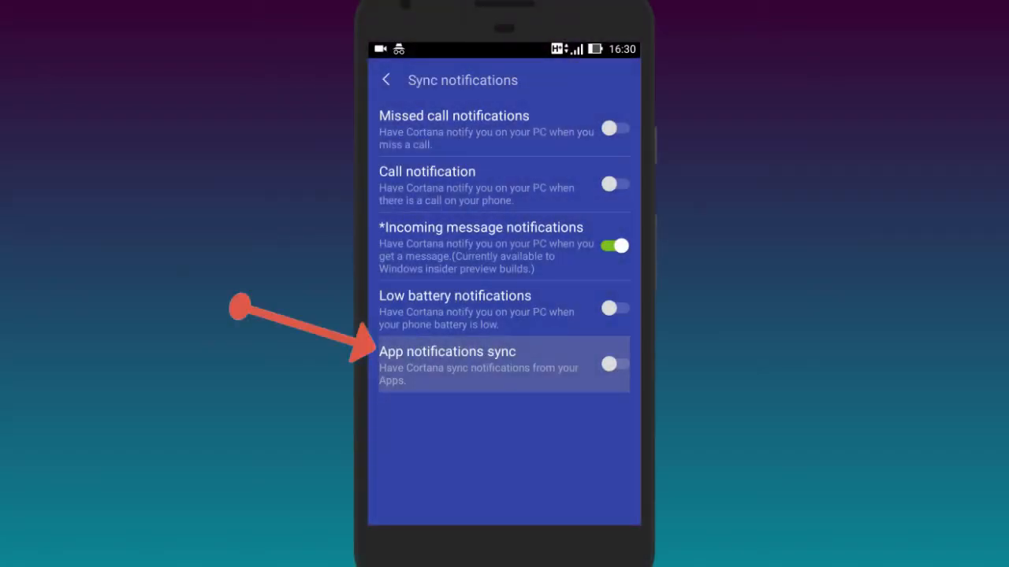